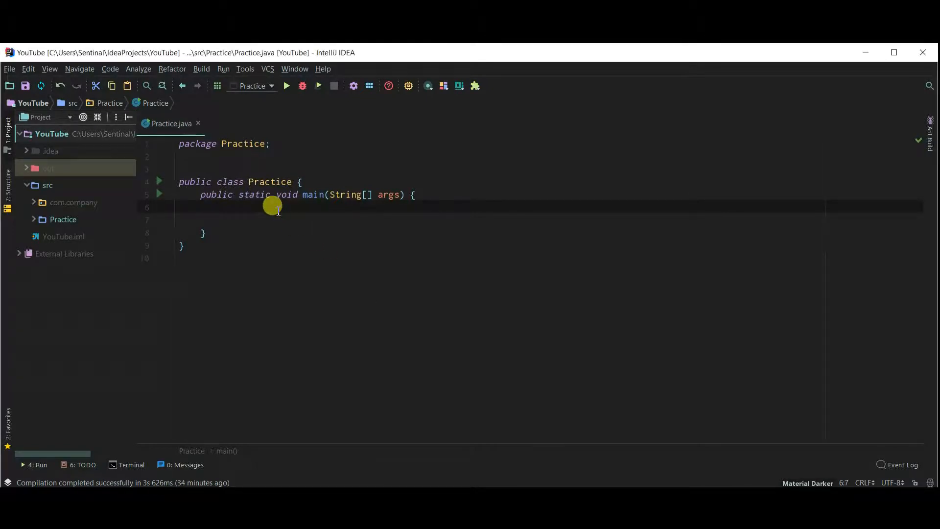
- Declare int userInput = 5 in main
type("int userInnput =")
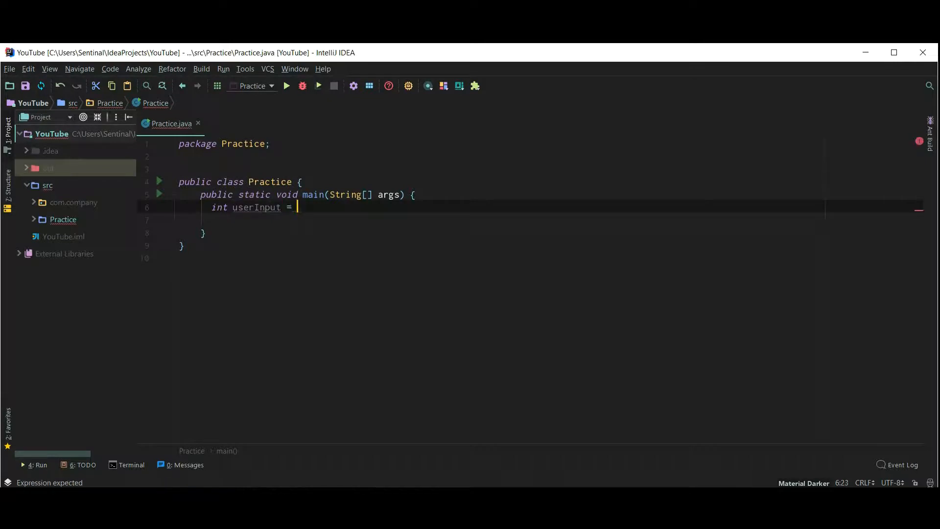
type("5;")
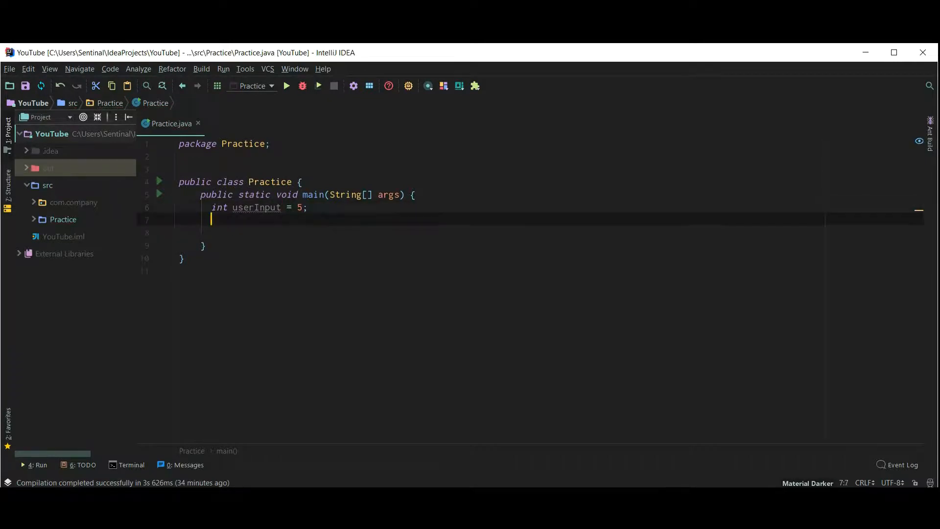
- Add a while (userInput != 0) loop printing "Thank u so much for watching this video"
type("w")
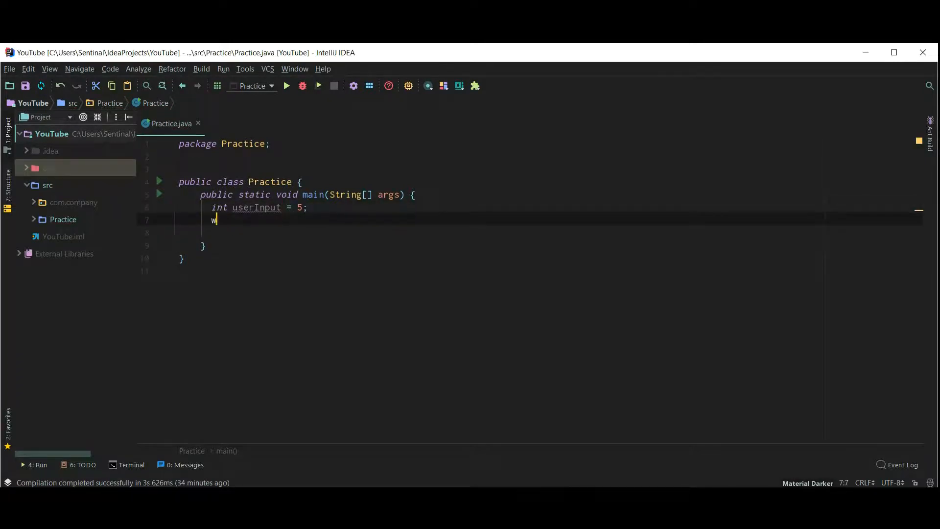
type("hl")
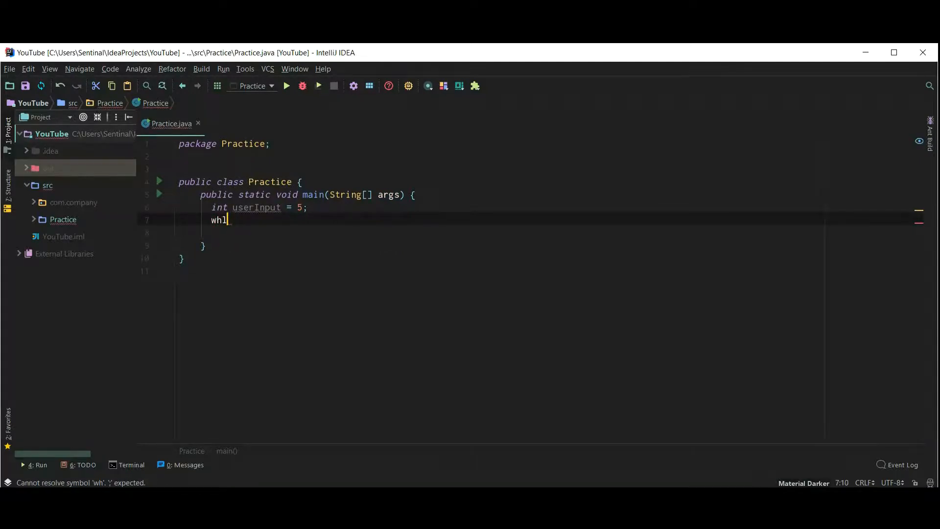
type("ile(userInput")
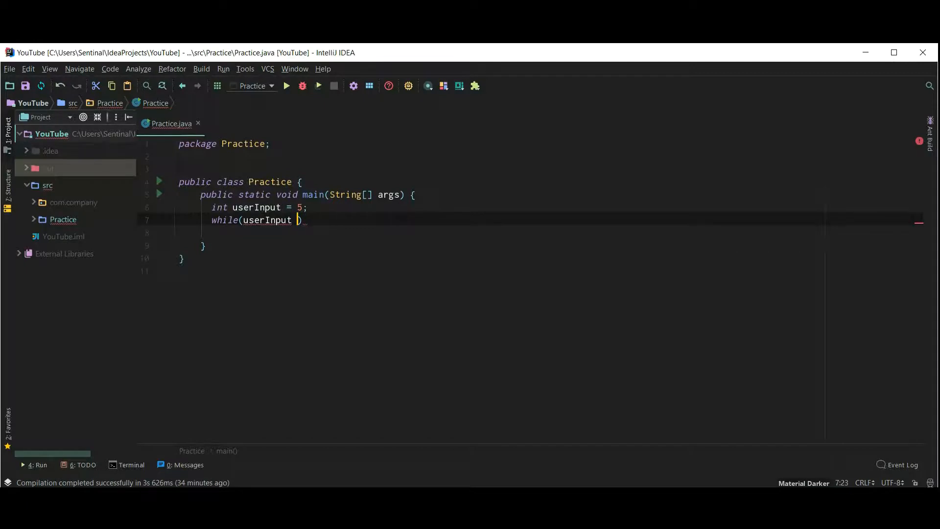
type("!= 0)")
left_click(499, 233)
type("System.out.println();")
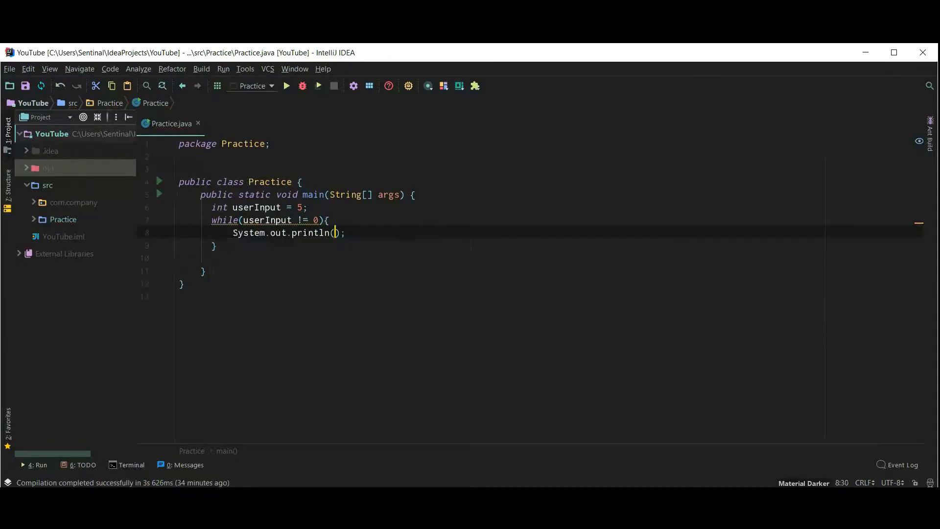
type("\"Thank\"")
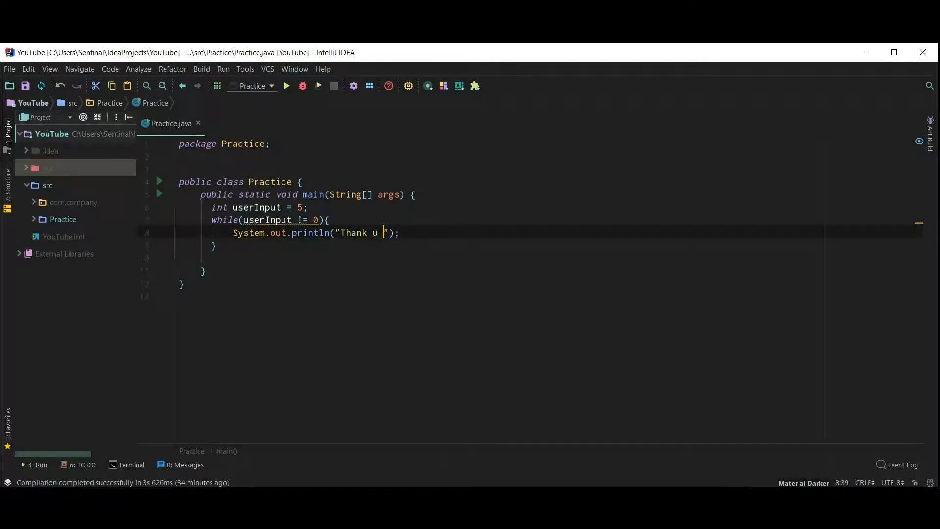
type("so much for watching this vi")
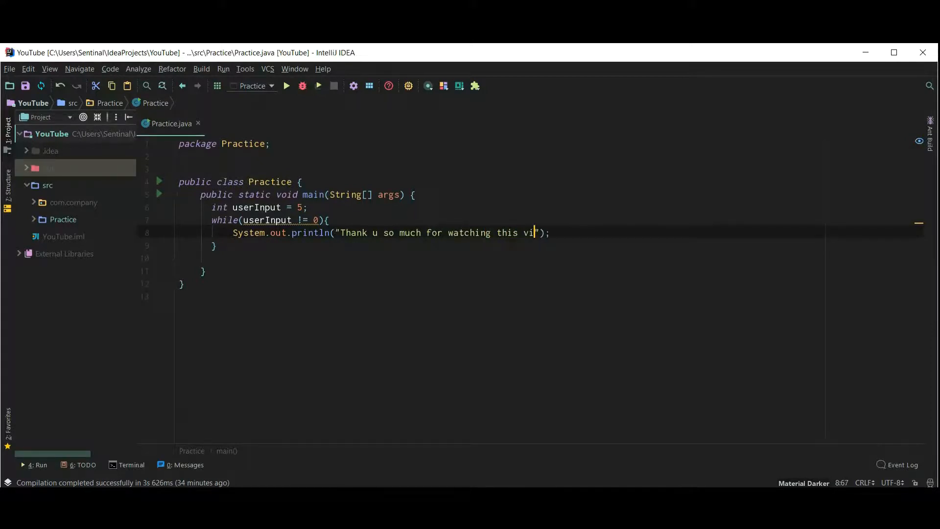
type("deo")
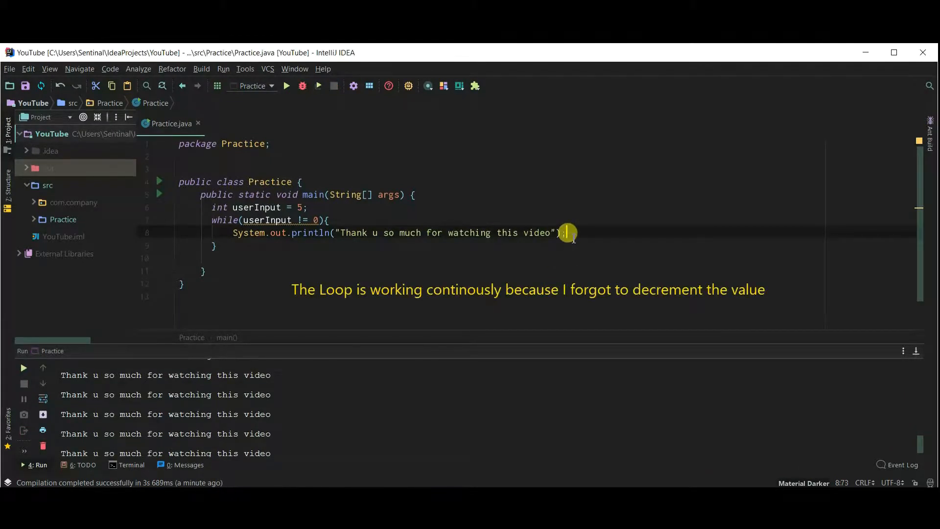
- Add userInput-- inside the while loop so the counter decrements each pass
type("u")
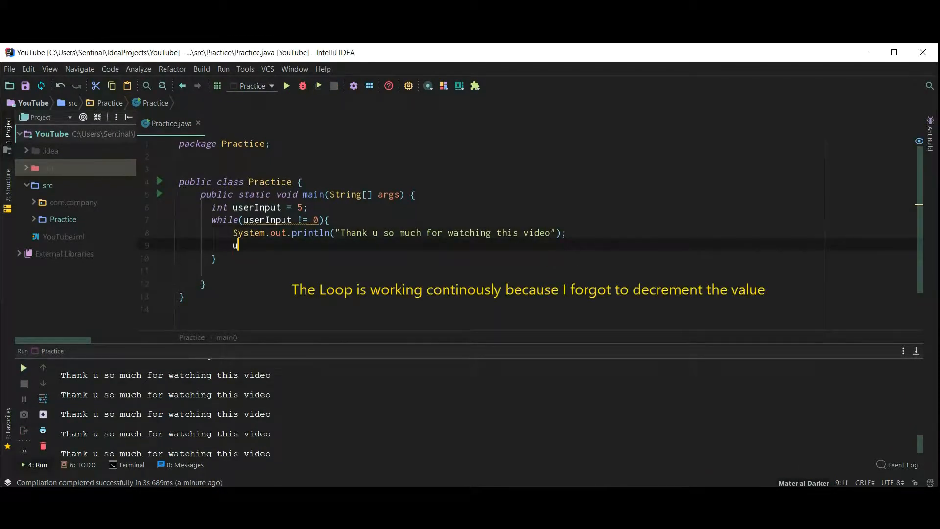
type("serInput--")
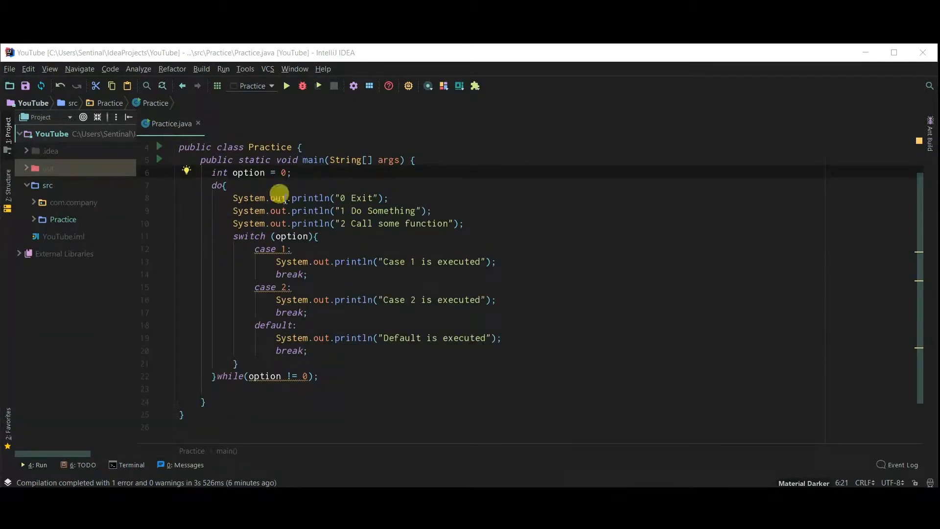
mouse_move(217, 366)
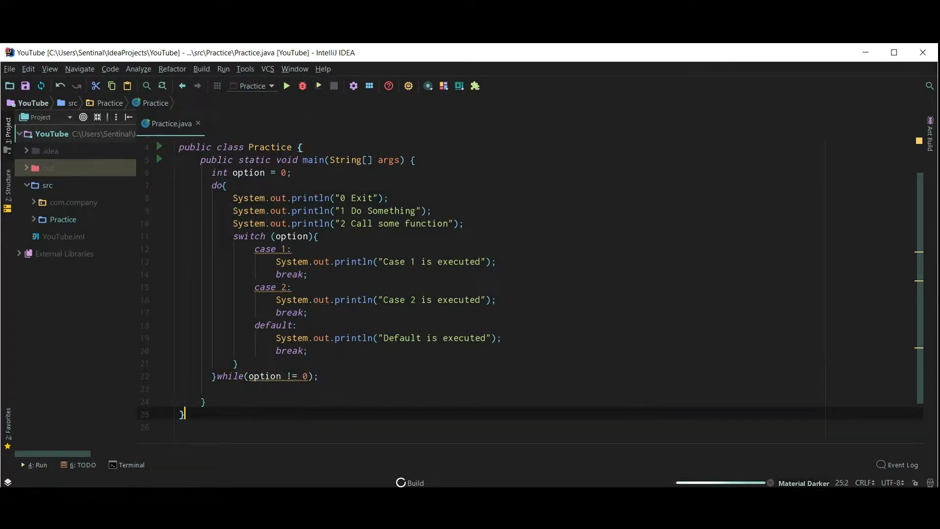
- Change the initial value of option from 0 to 1
left_click(286, 86)
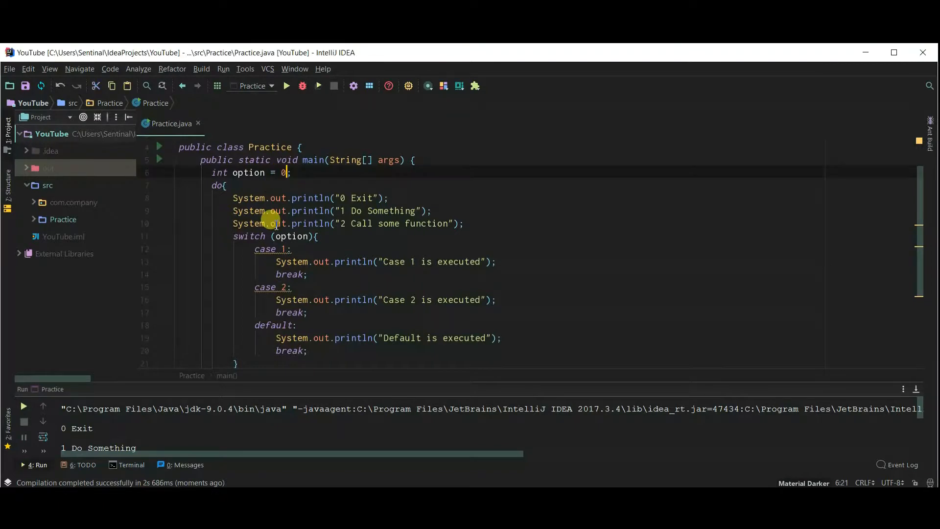
type("1")
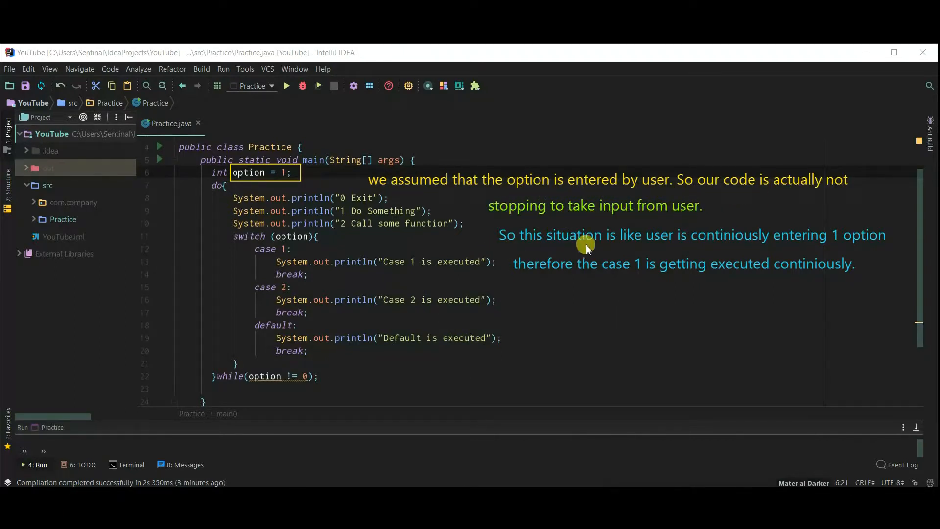
mouse_move(842, 240)
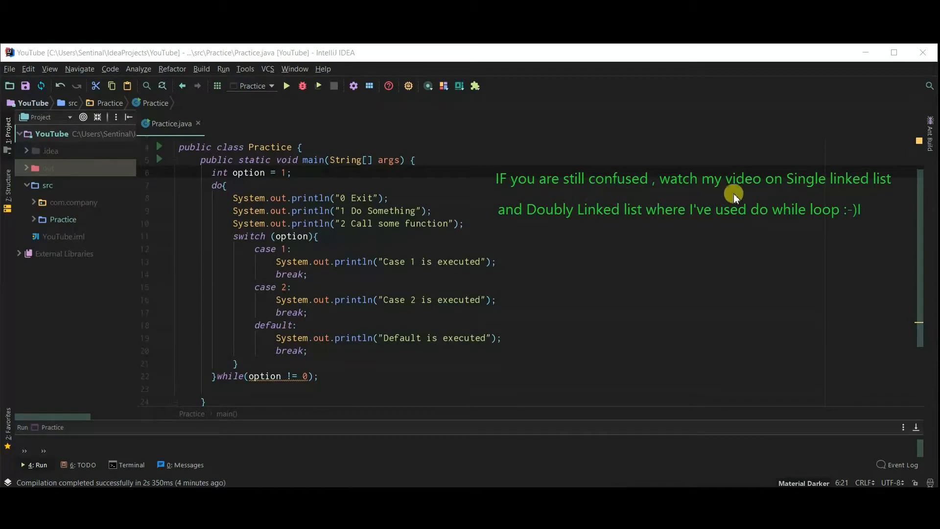
mouse_move(643, 232)
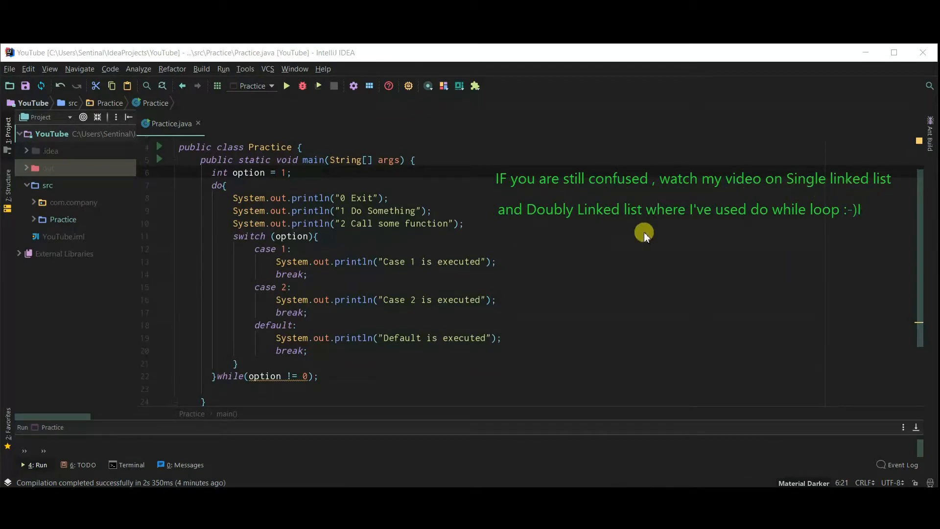